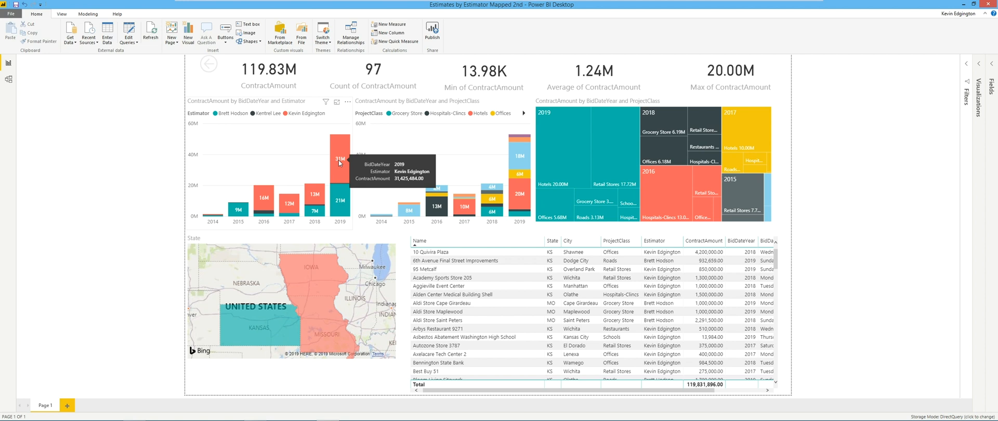
mouse_move(139, 186)
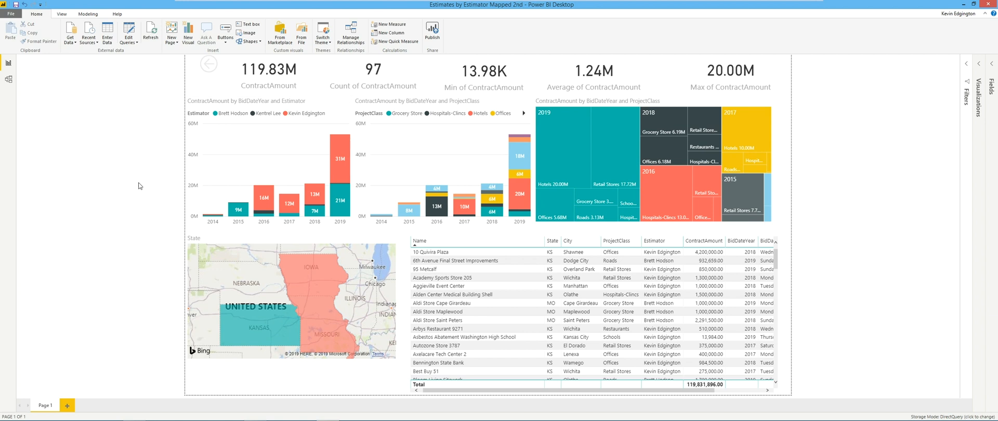
mouse_move(217, 78)
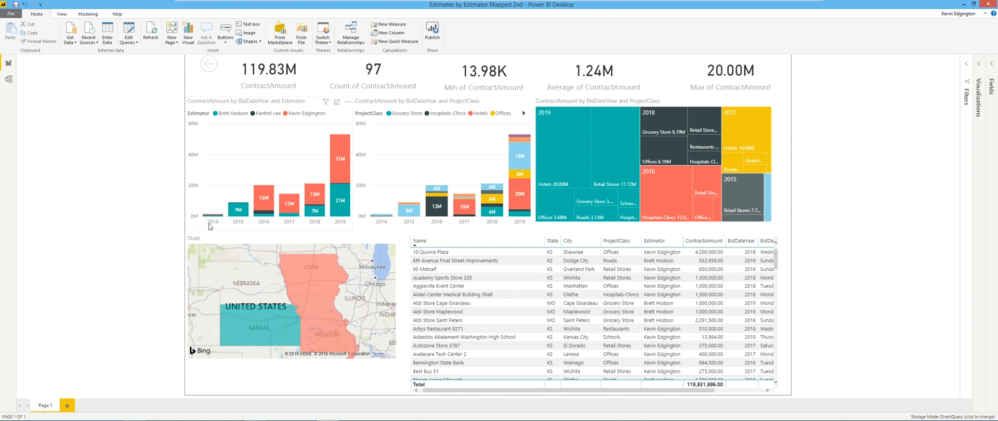
mouse_move(250, 219)
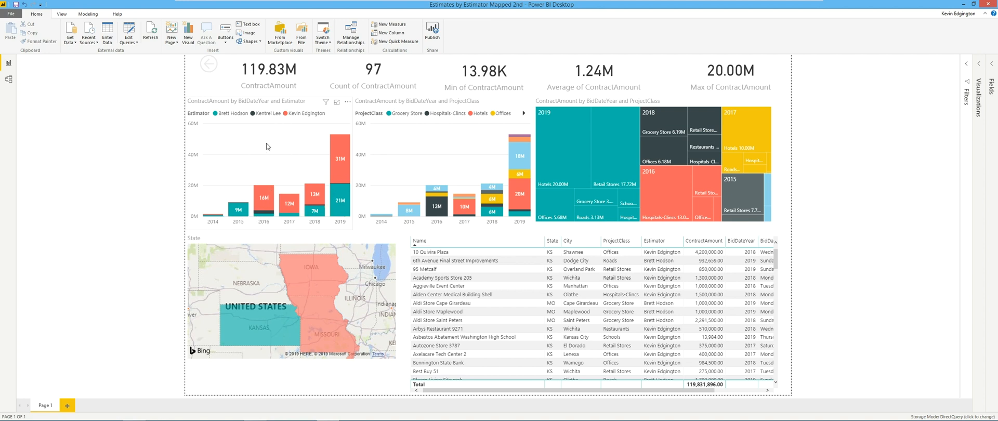
mouse_move(255, 117)
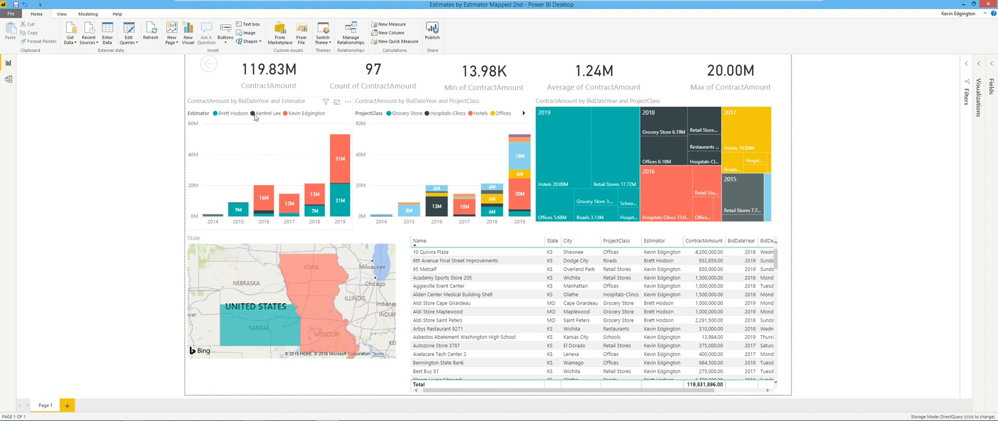
mouse_move(309, 207)
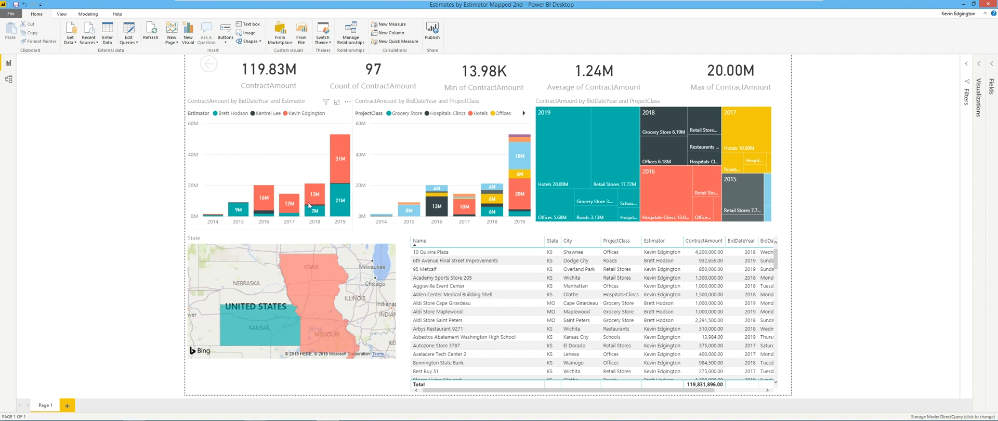
mouse_move(339, 227)
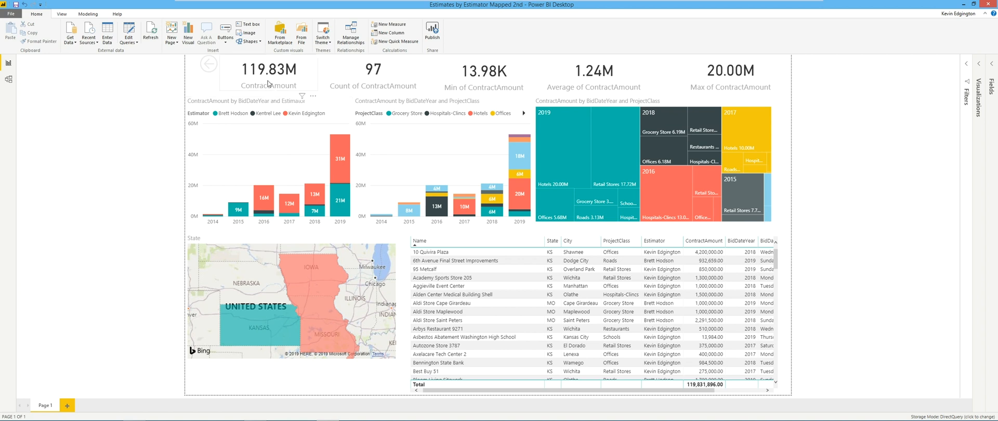
mouse_move(356, 140)
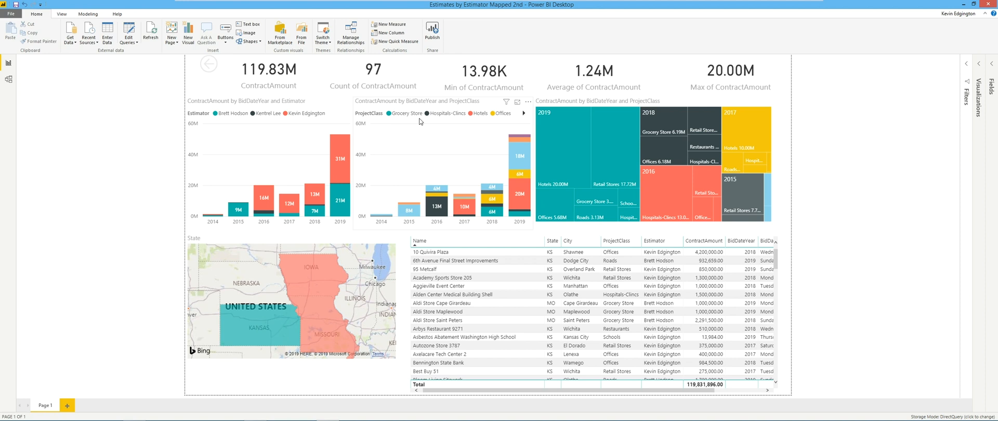
mouse_move(469, 126)
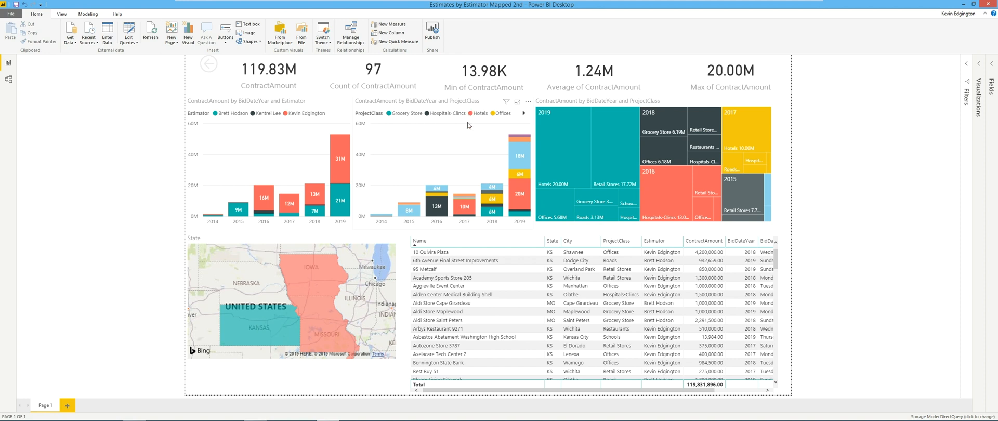
mouse_move(428, 157)
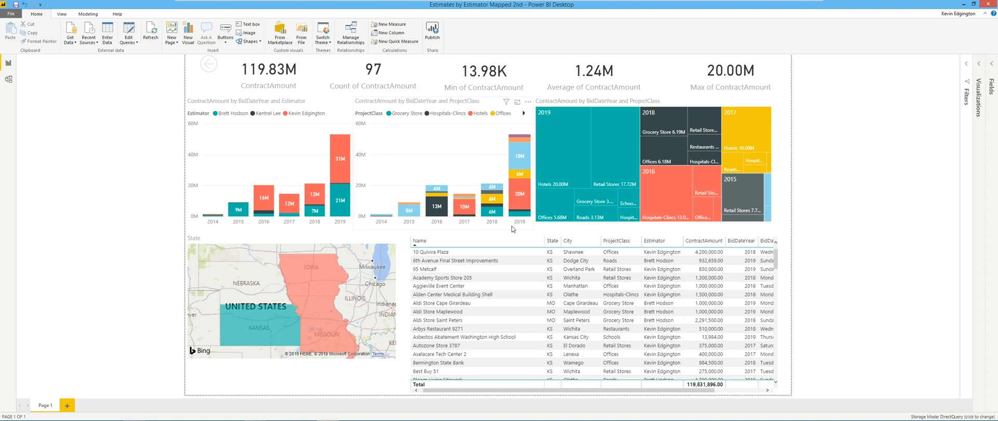
mouse_move(522, 162)
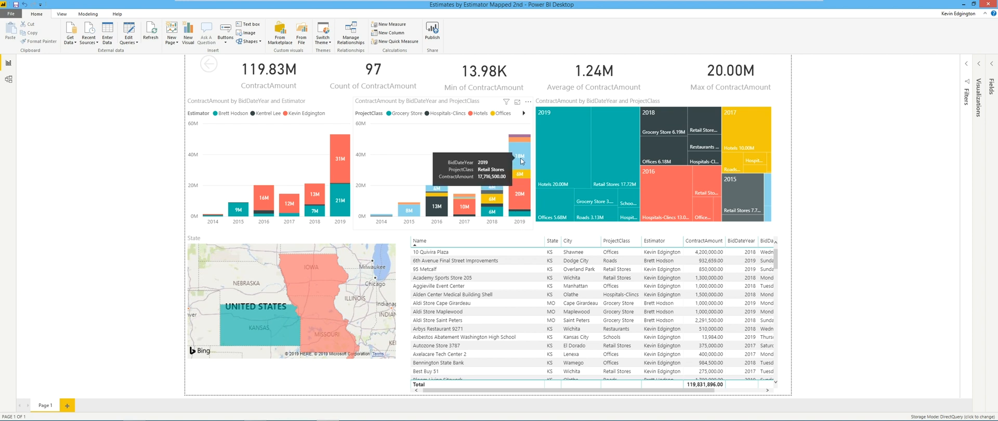
mouse_move(519, 193)
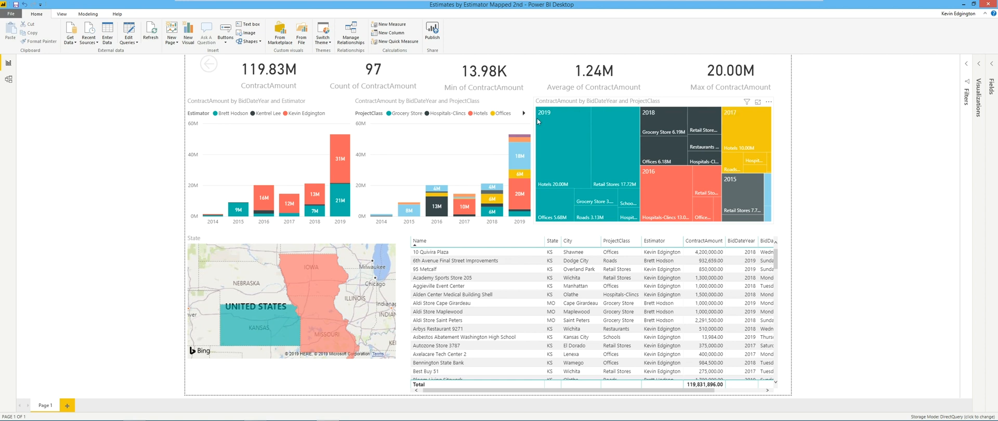
mouse_move(596, 170)
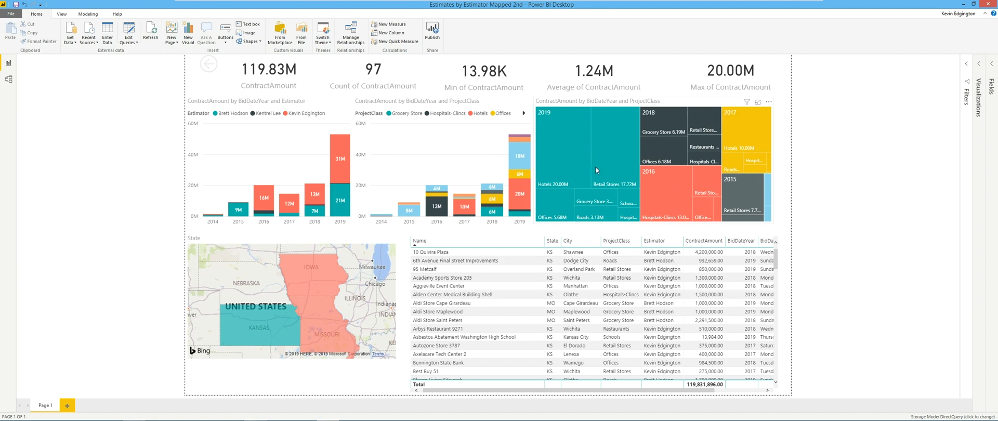
mouse_move(573, 191)
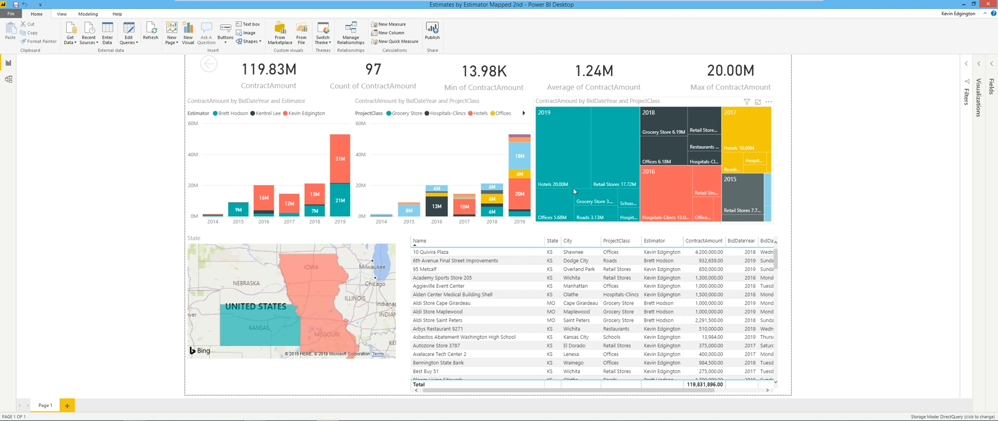
mouse_move(617, 213)
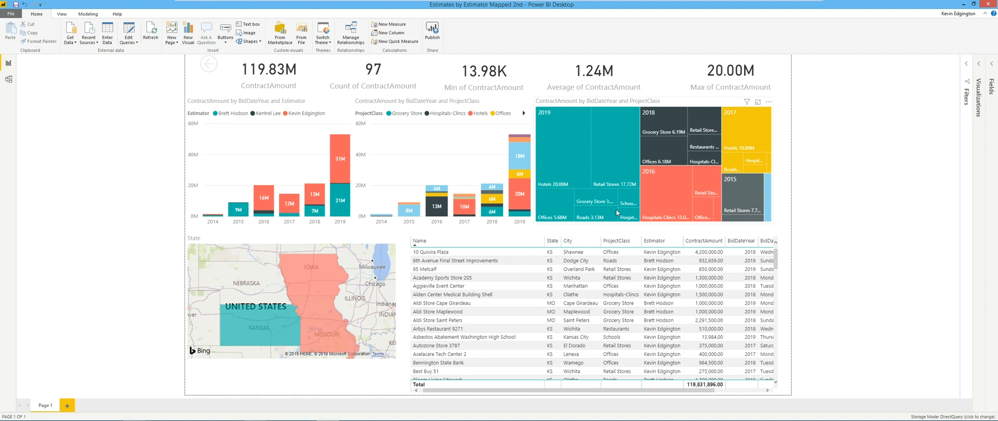
mouse_move(658, 208)
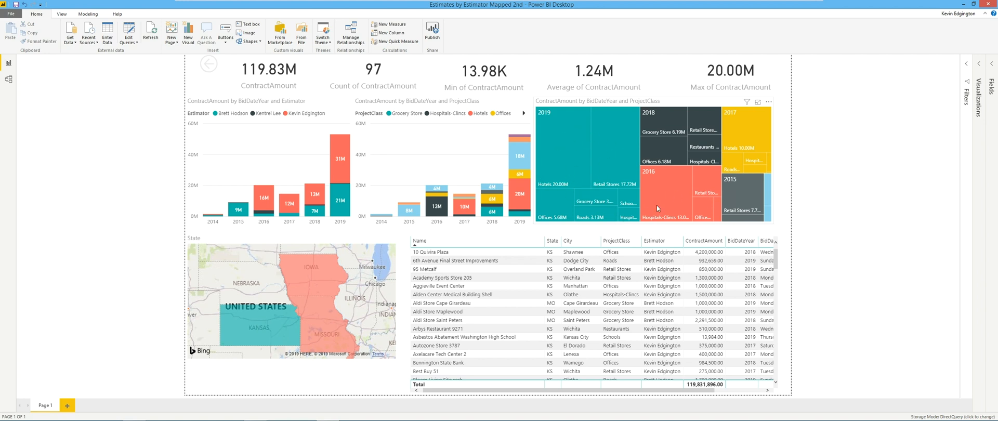
mouse_move(630, 204)
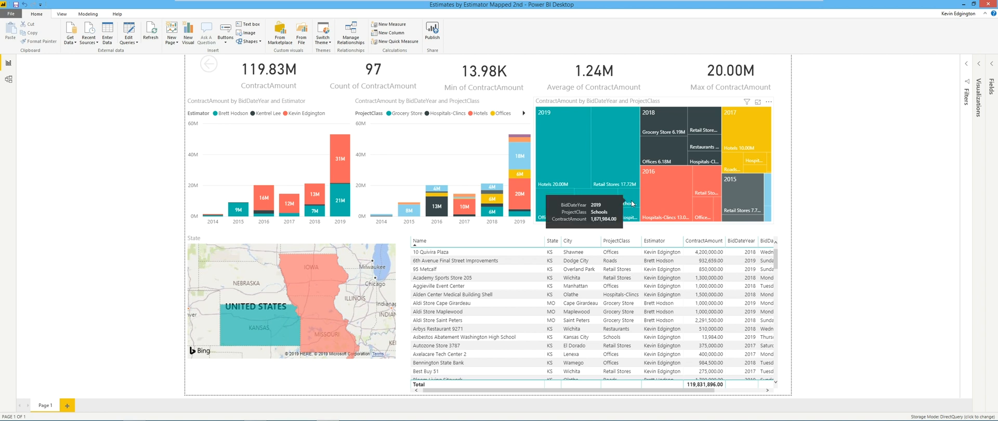
mouse_move(343, 273)
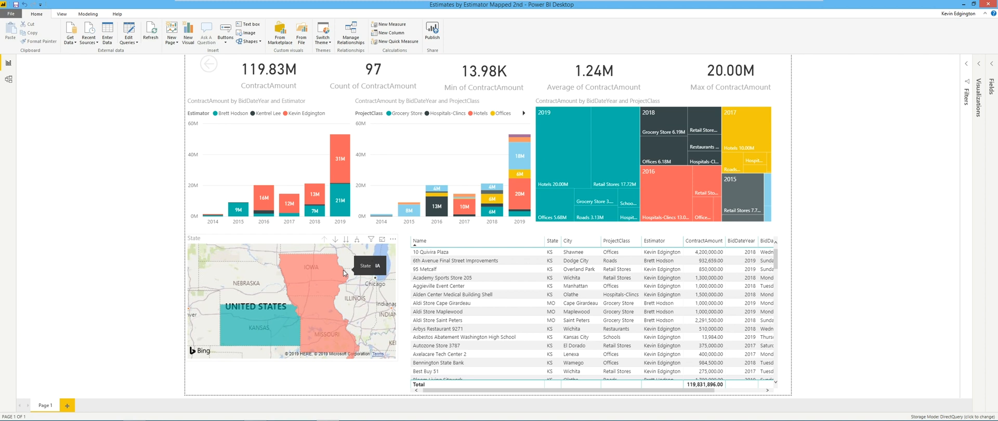
mouse_move(304, 330)
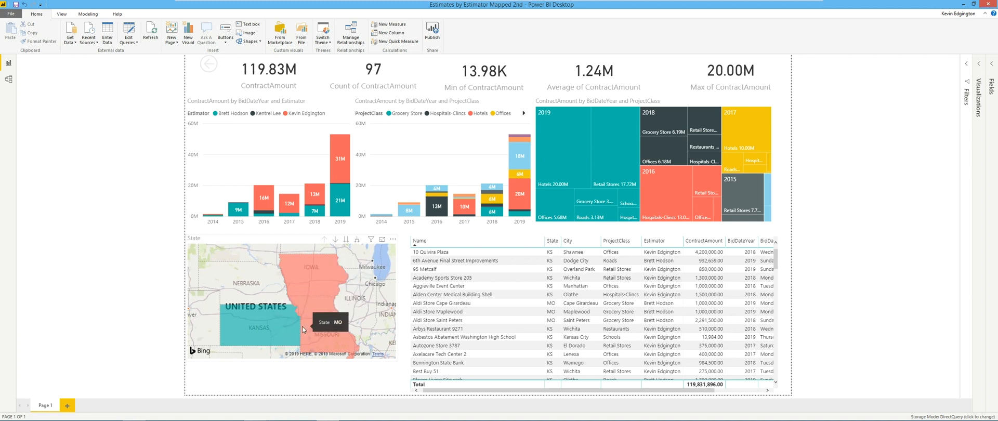
mouse_move(257, 330)
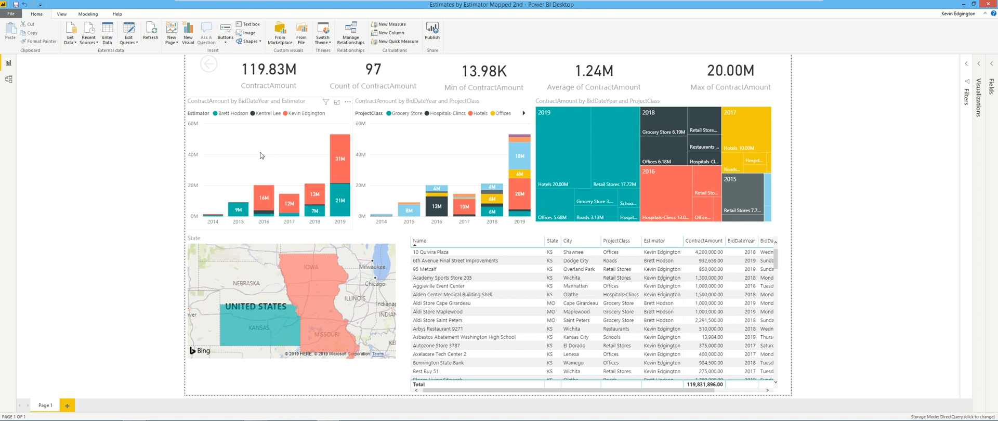
mouse_move(530, 255)
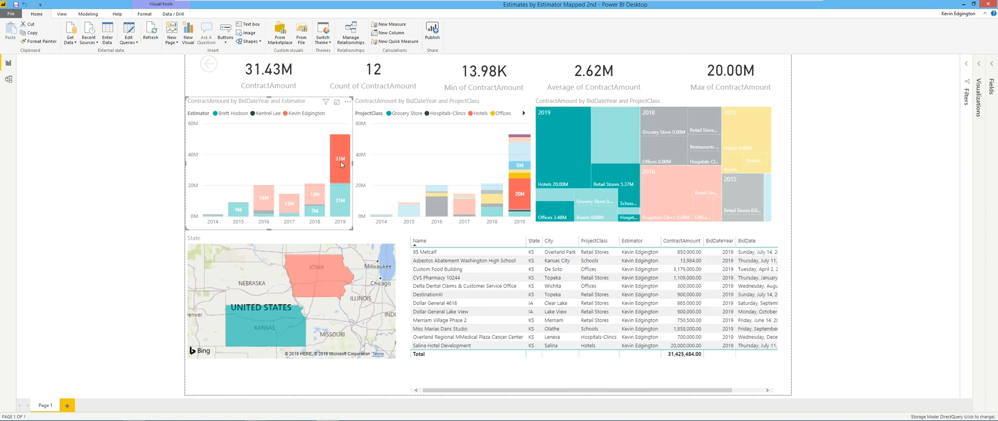
mouse_move(340, 159)
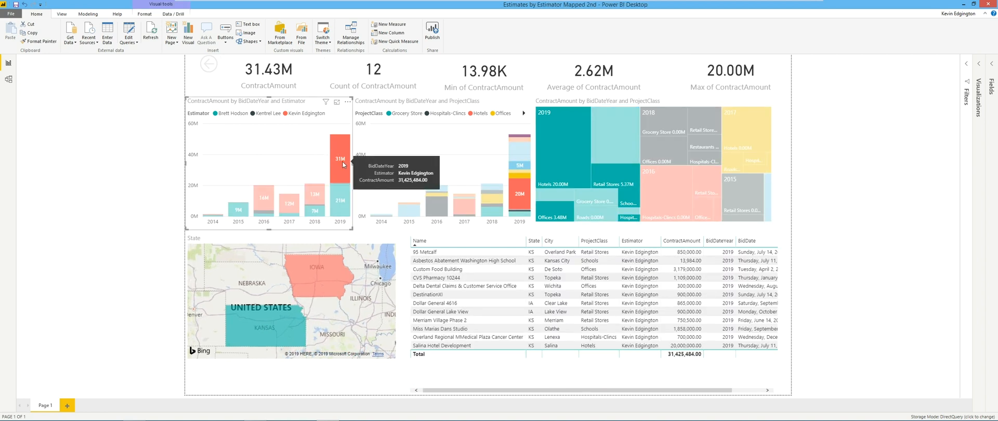
mouse_move(329, 327)
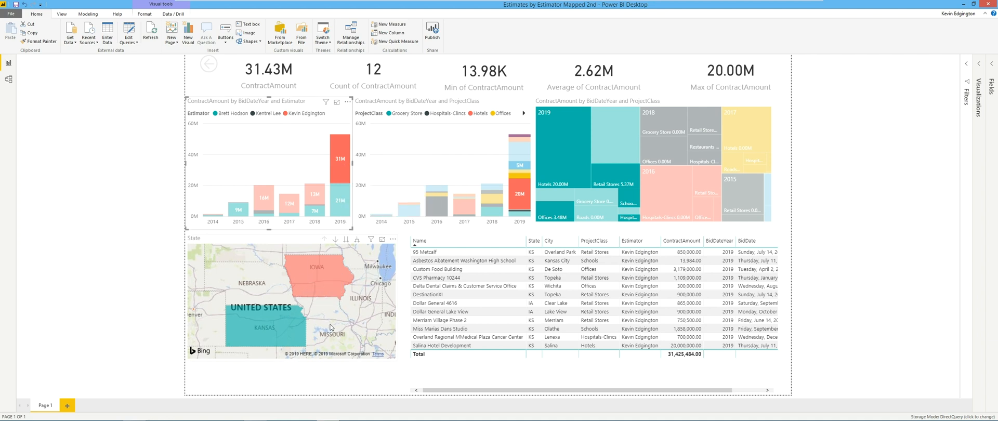
mouse_move(274, 331)
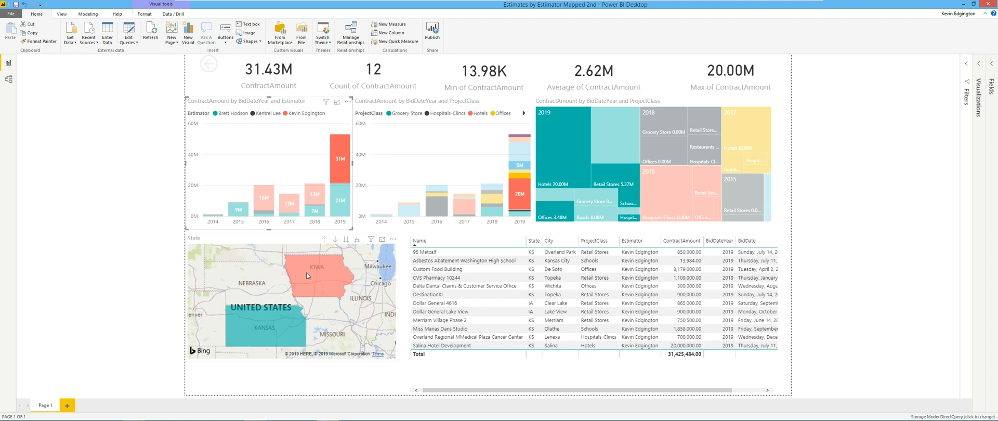
mouse_move(287, 304)
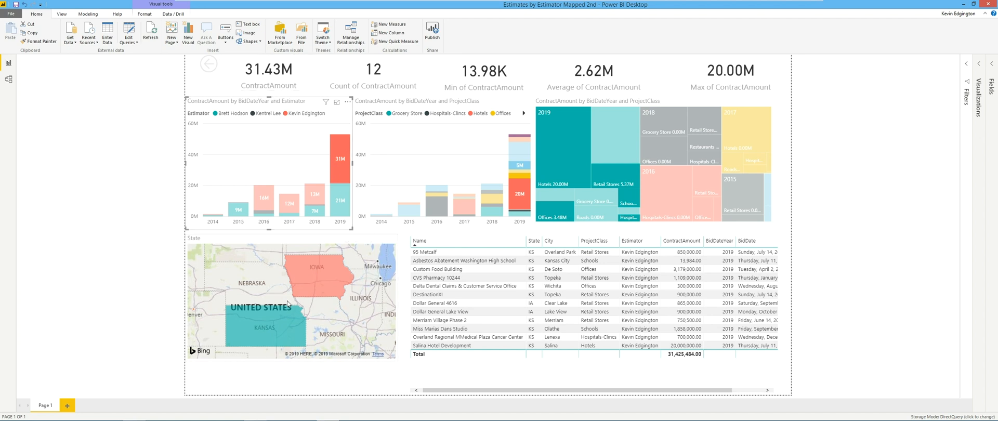
mouse_move(283, 314)
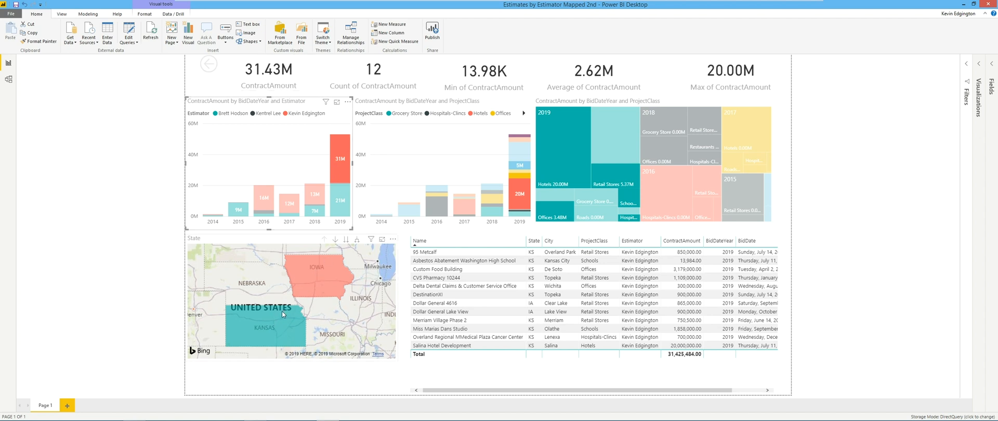
mouse_move(257, 78)
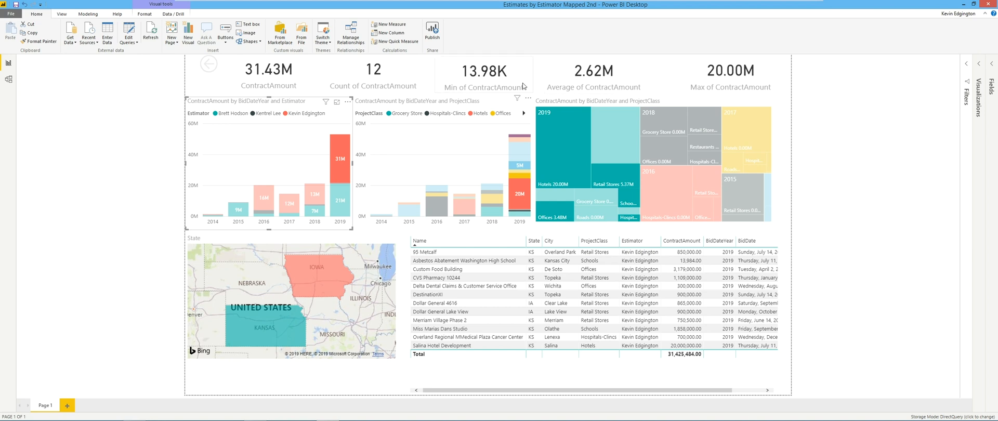
mouse_move(535, 143)
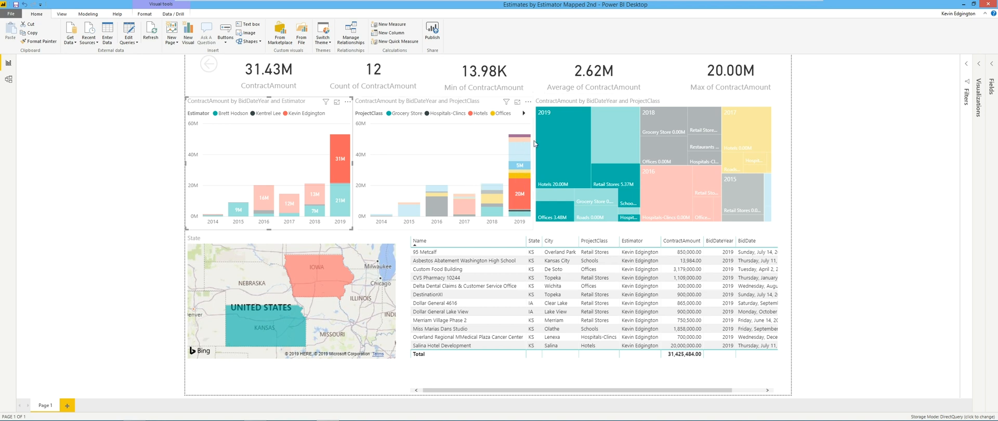
mouse_move(564, 163)
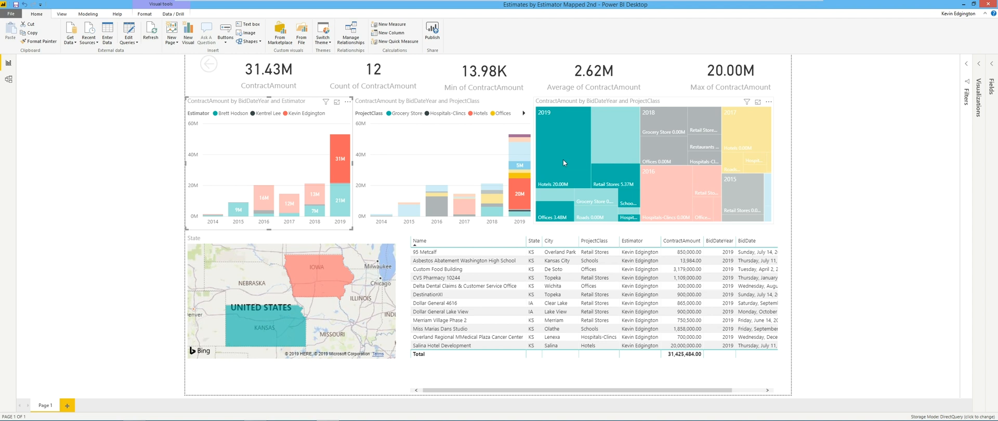
mouse_move(595, 205)
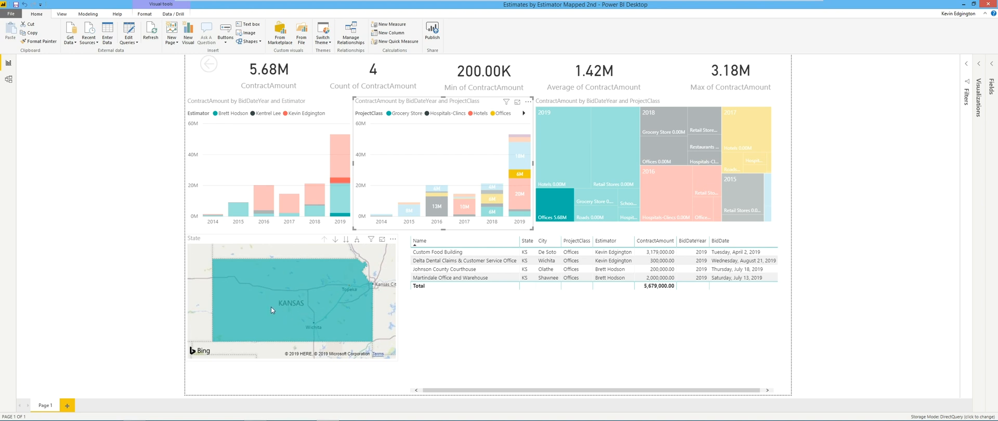
mouse_move(306, 307)
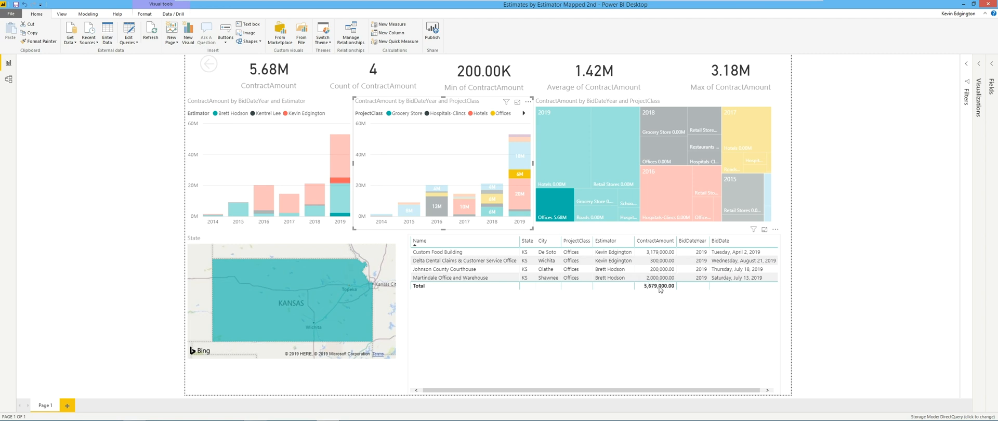
mouse_move(501, 153)
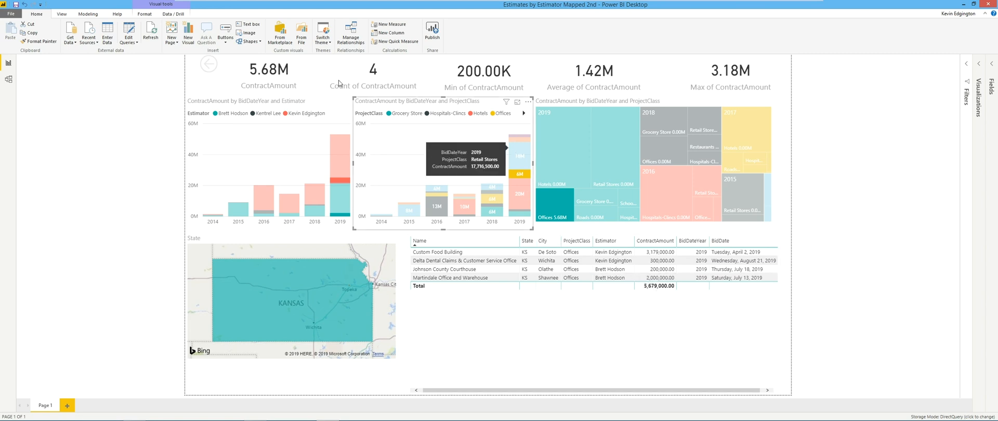
mouse_move(499, 83)
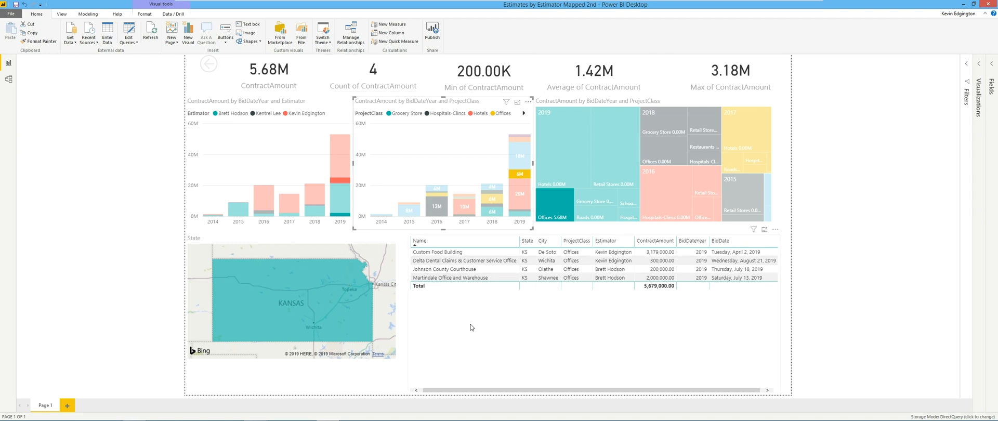
mouse_move(431, 319)
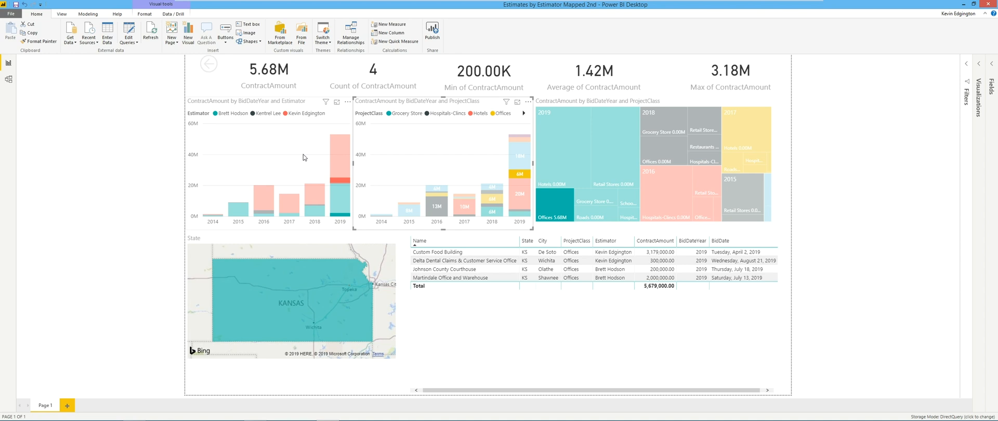
mouse_move(269, 213)
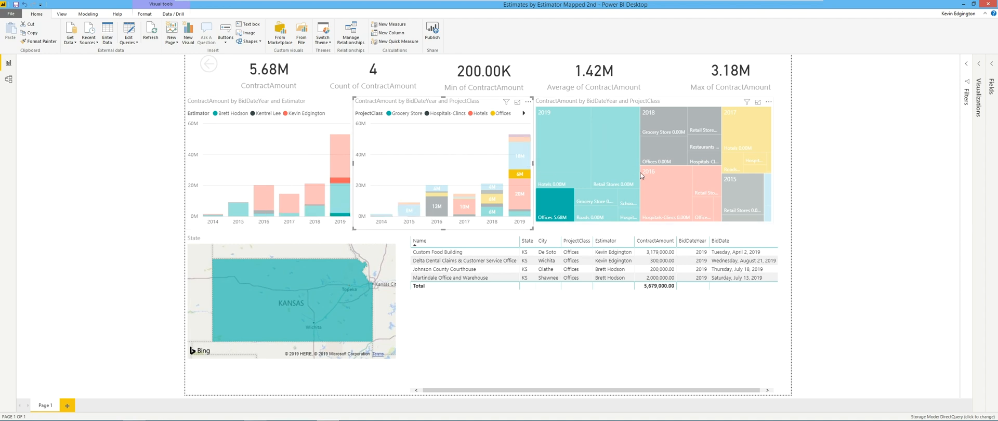
mouse_move(468, 163)
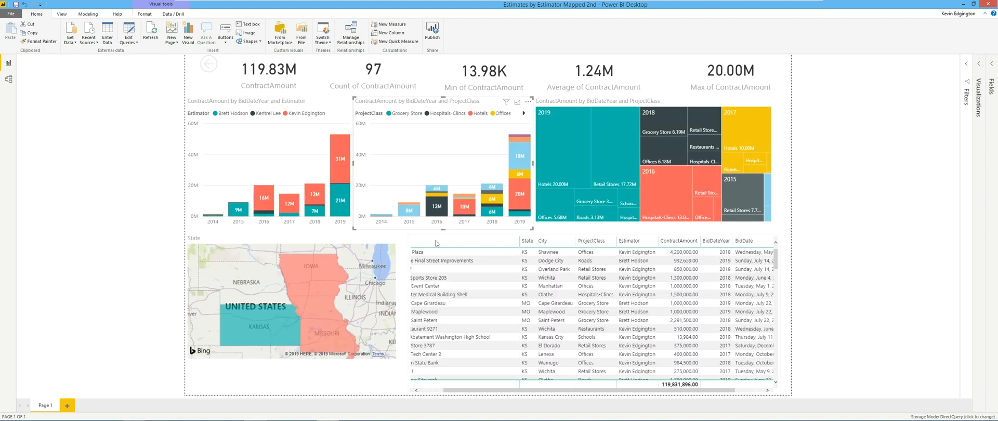
mouse_move(332, 284)
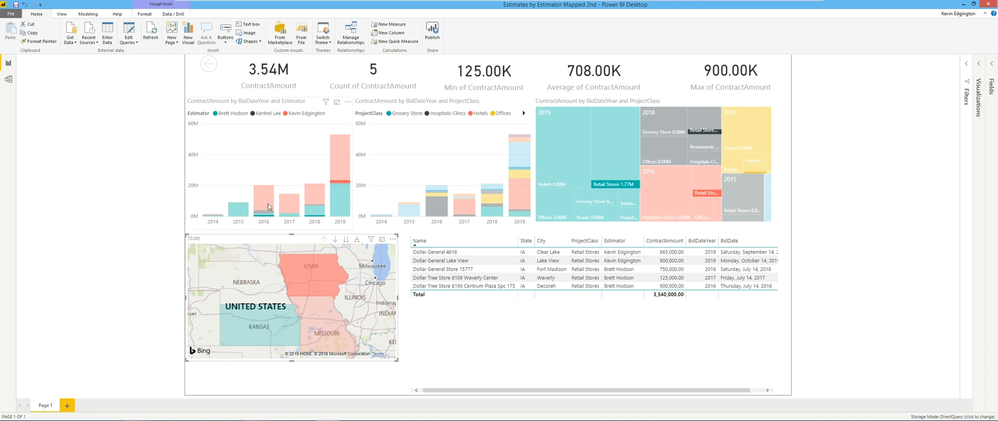
mouse_move(313, 220)
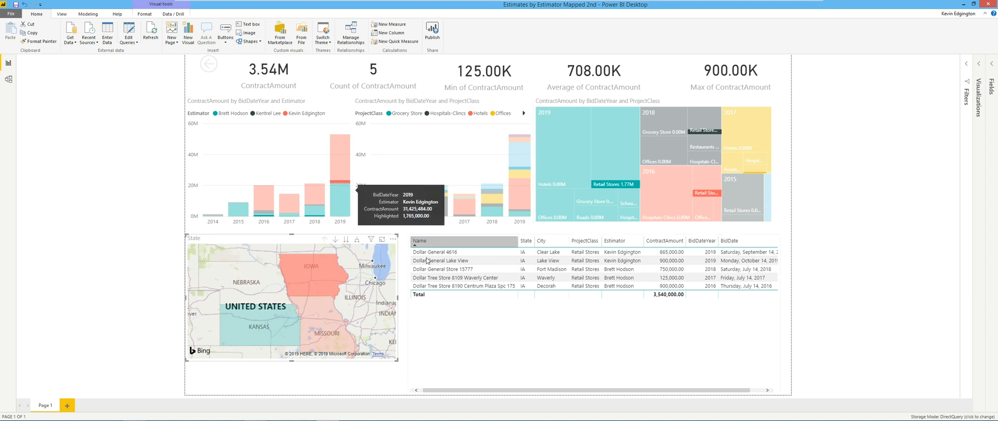
mouse_move(615, 189)
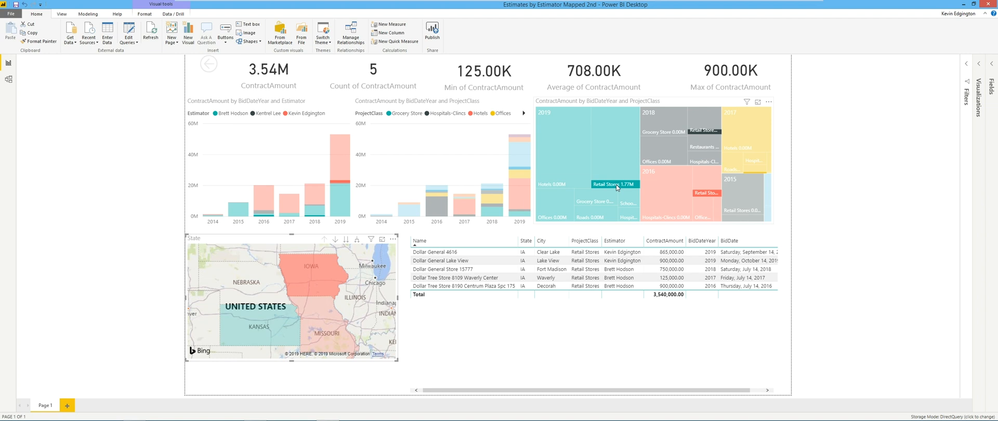
mouse_move(704, 131)
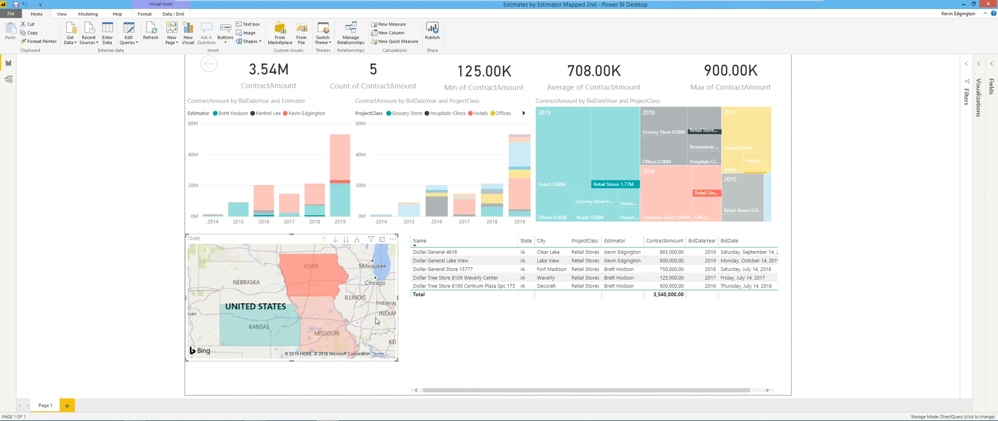
mouse_move(442, 367)
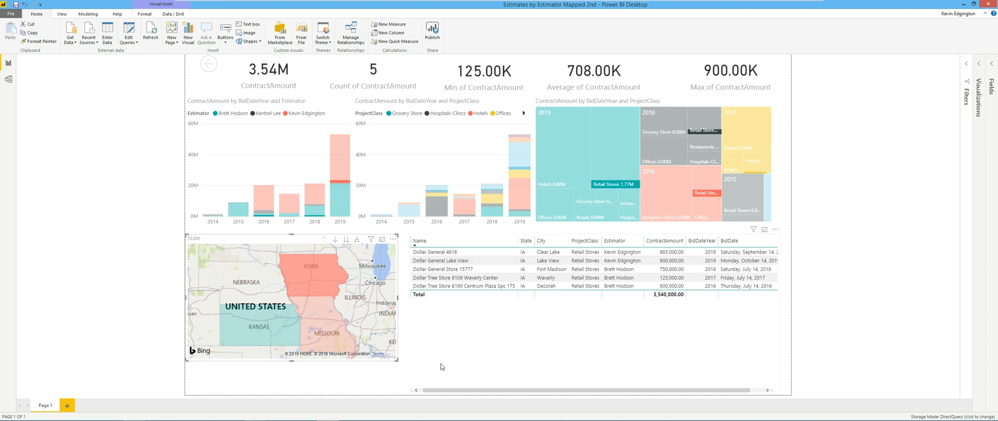
mouse_move(402, 336)
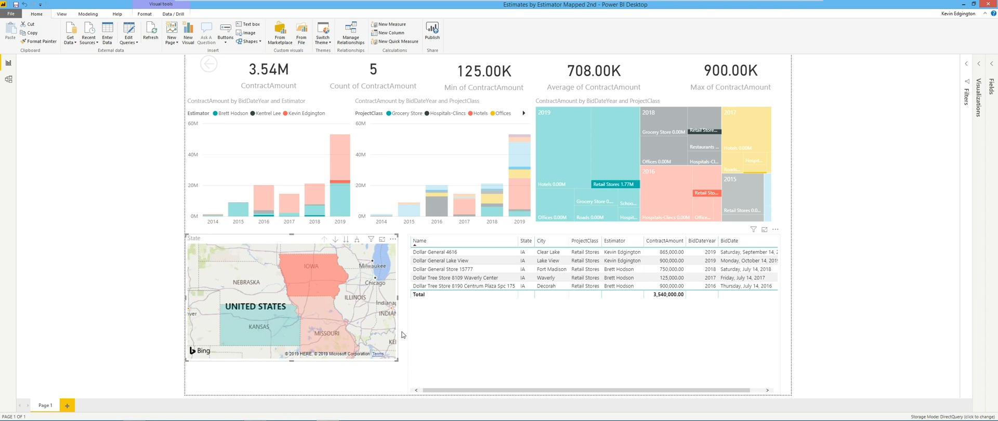
mouse_move(341, 150)
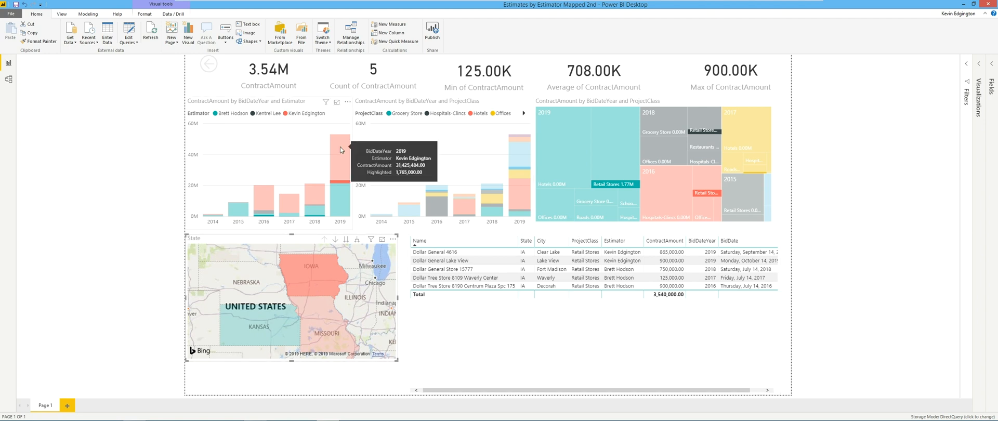